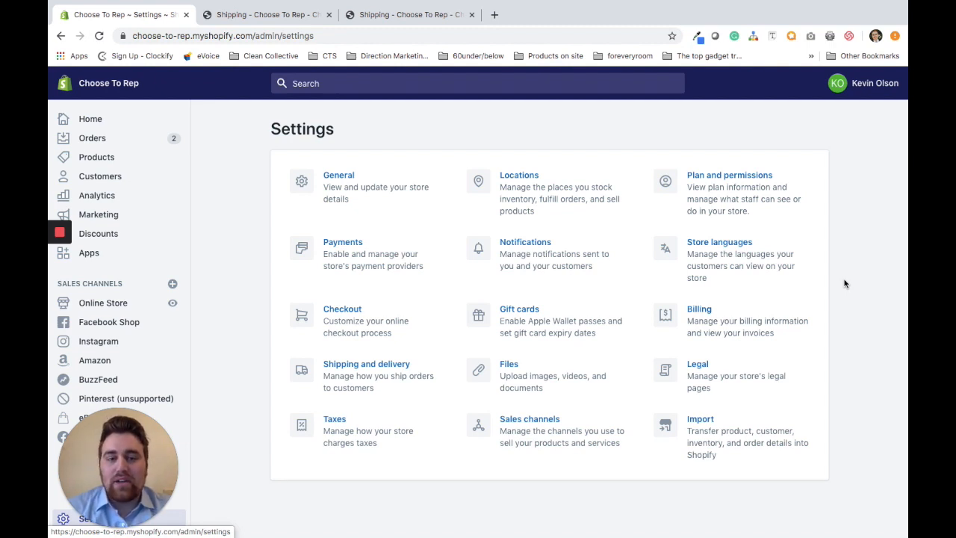
mouse_move(138, 423)
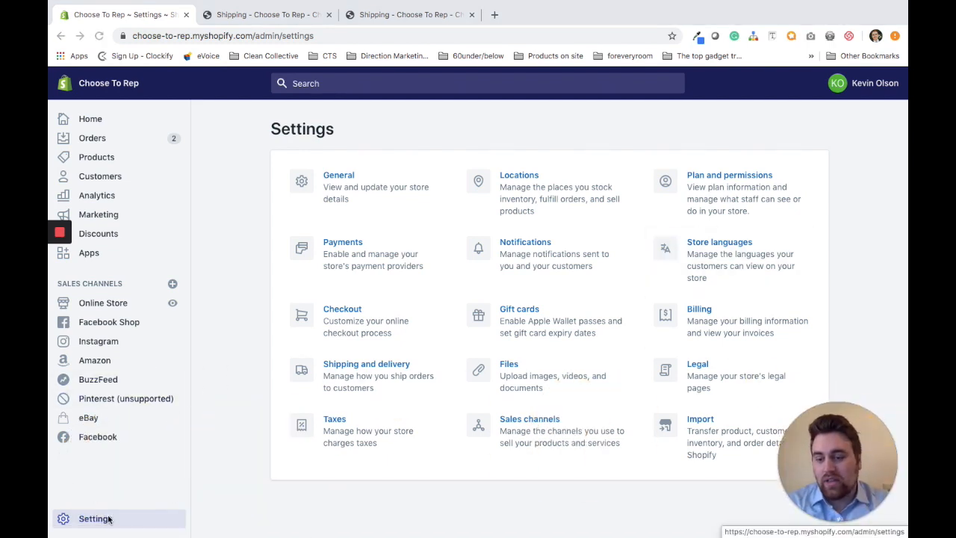
Step: Go to the store Settings and into Shipping and delivery
click(366, 364)
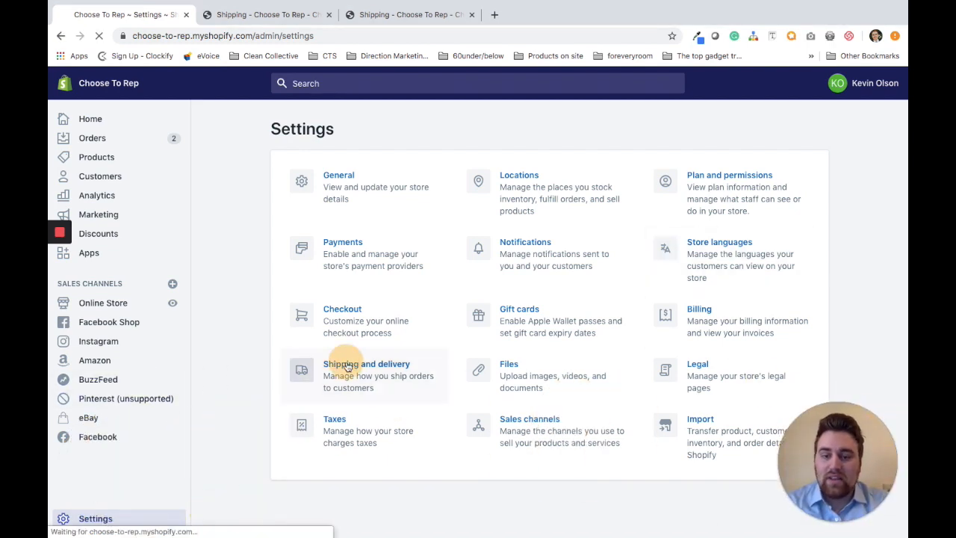
click(366, 364)
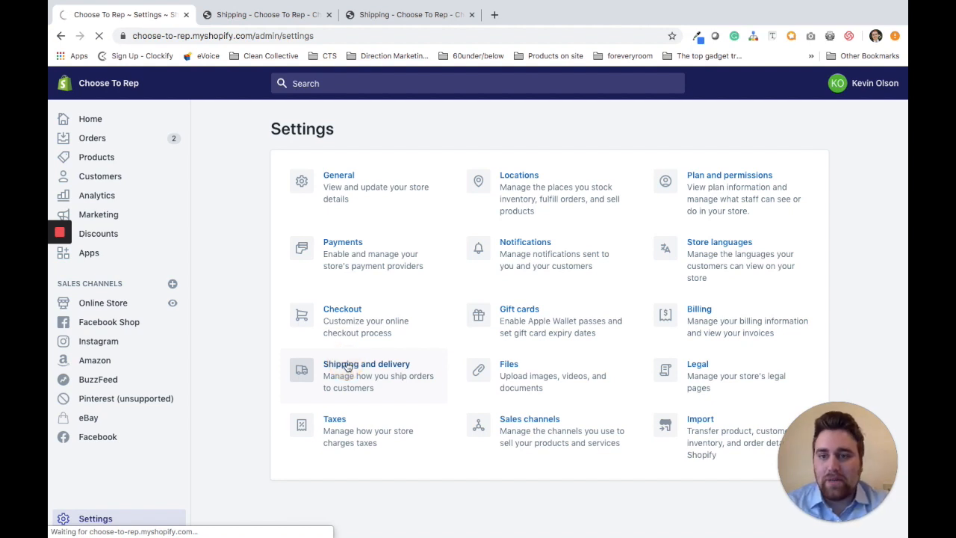
click(368, 364)
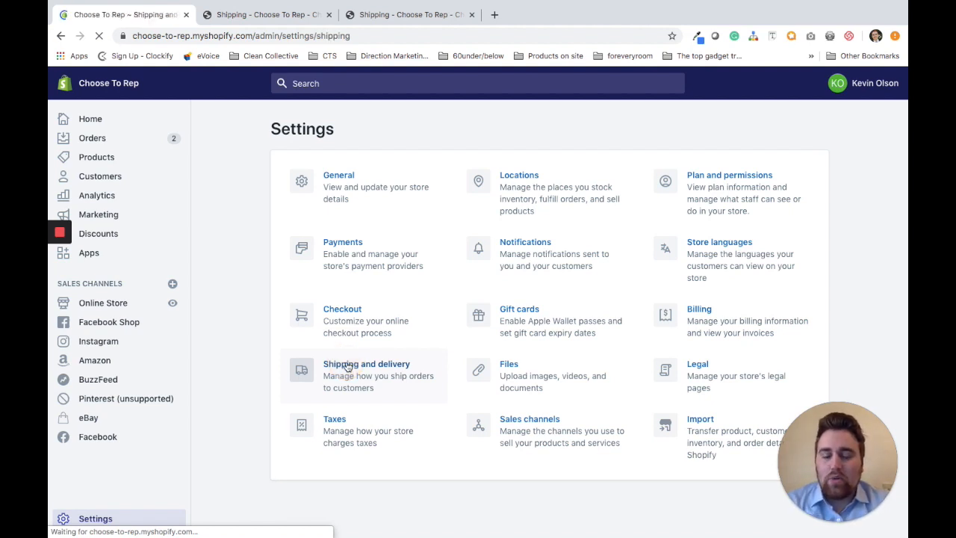
Step: Manage local delivery for the Sacramento Location from the Local delivery section
click(367, 364)
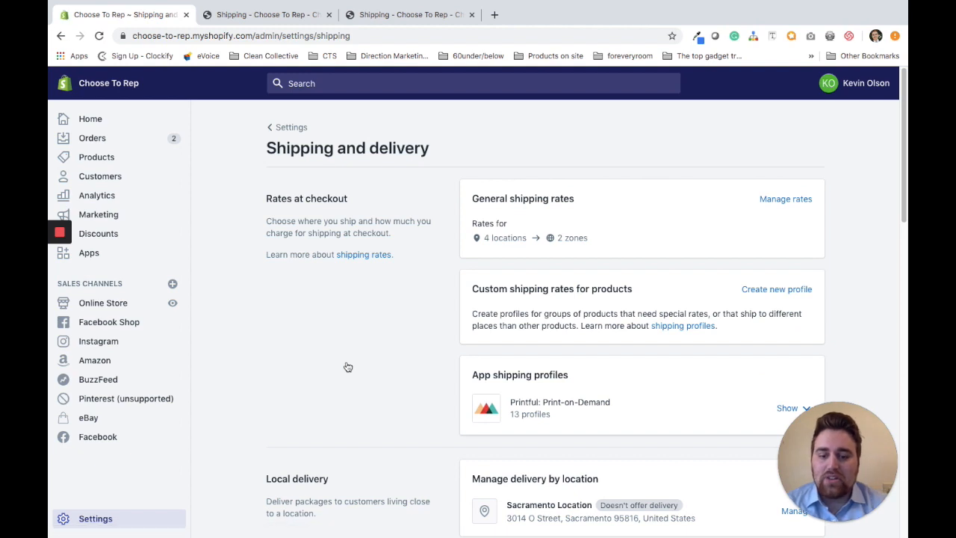
scroll(down, 3)
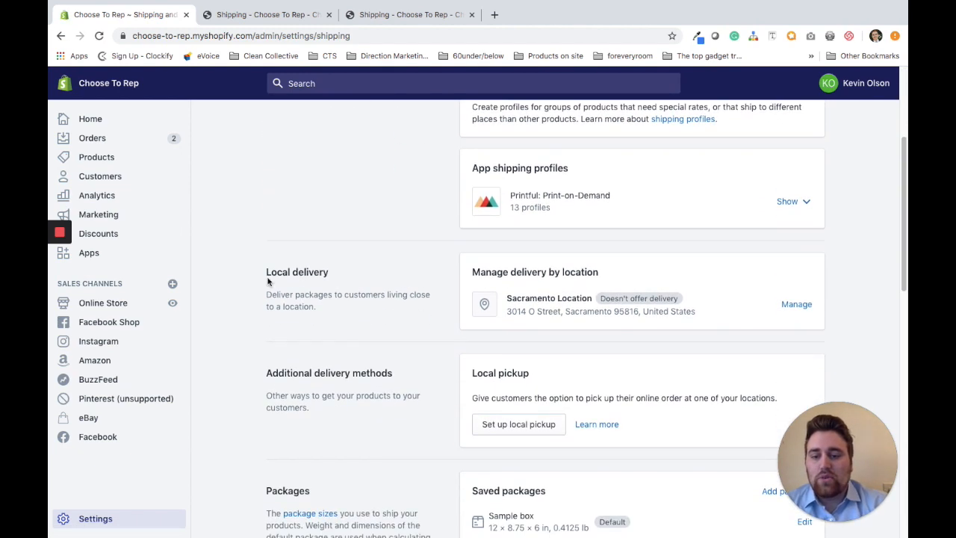
scroll(down, 3)
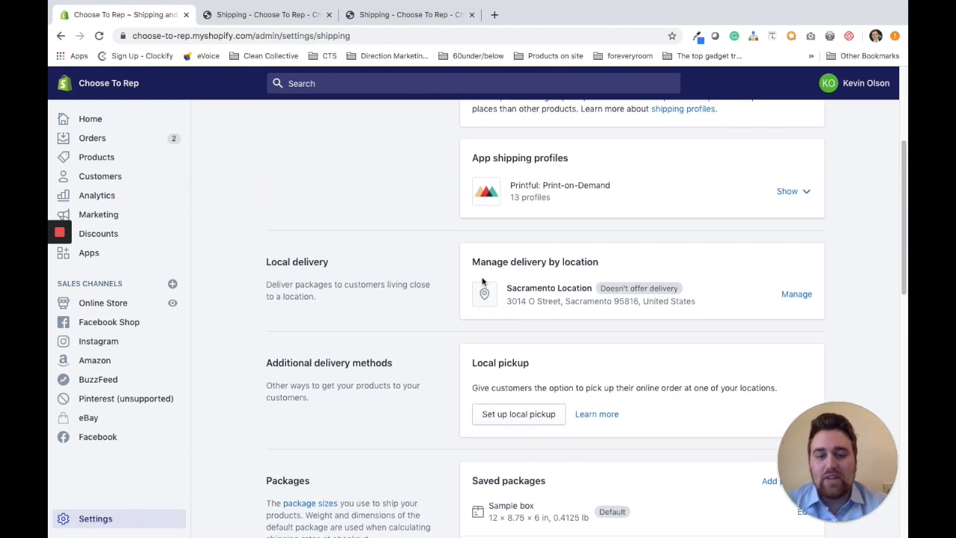
scroll(down, 3)
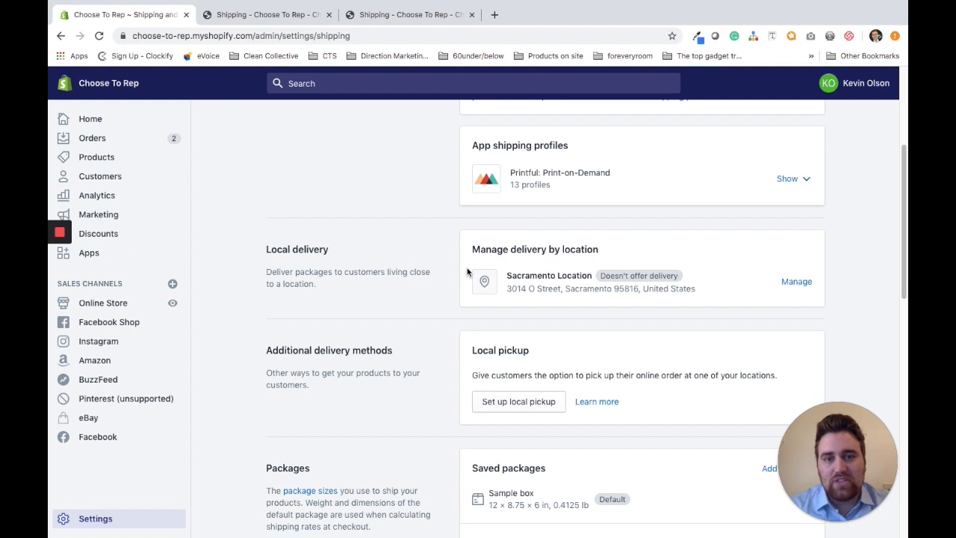
mouse_move(747, 191)
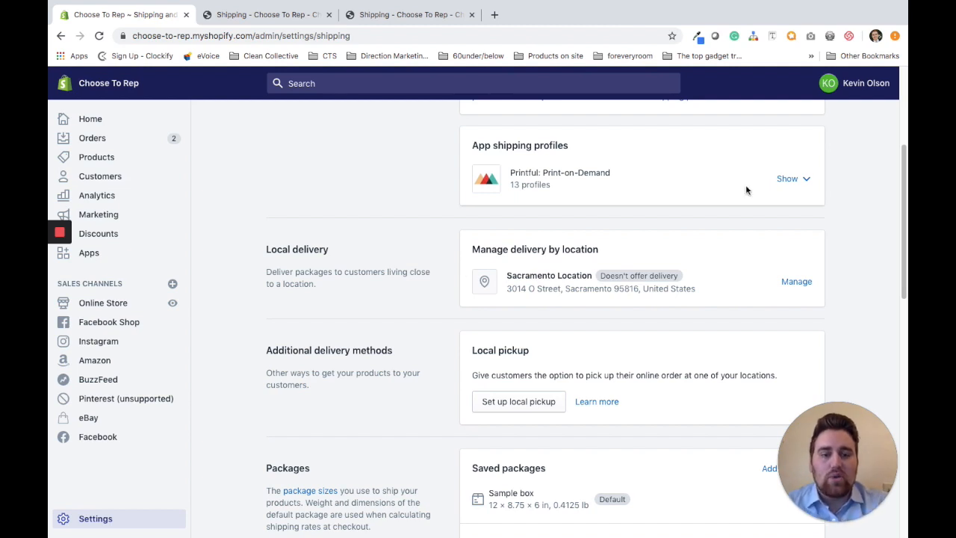
click(796, 281)
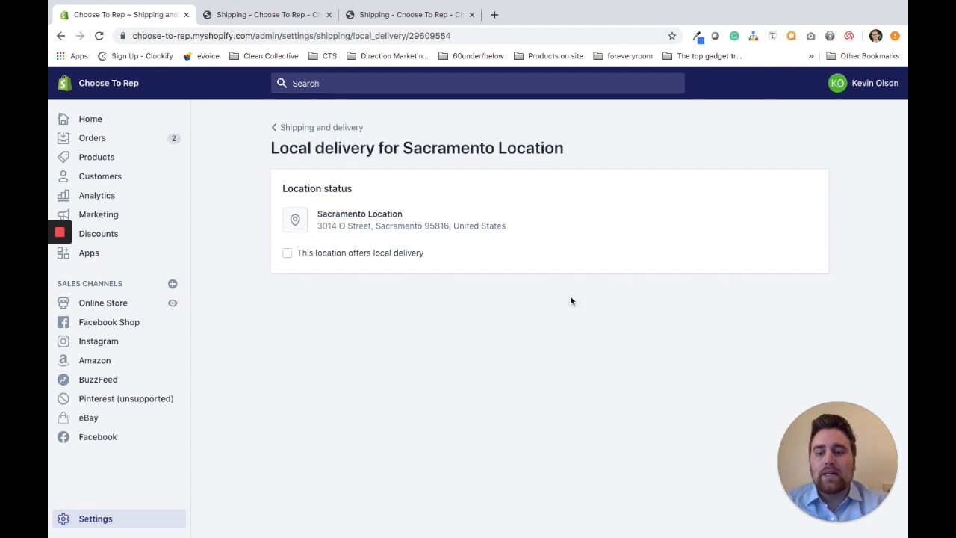
Step: Enable 'This location offers local delivery' with a 10 mi delivery radius, keeping radius over postal codes
click(287, 252)
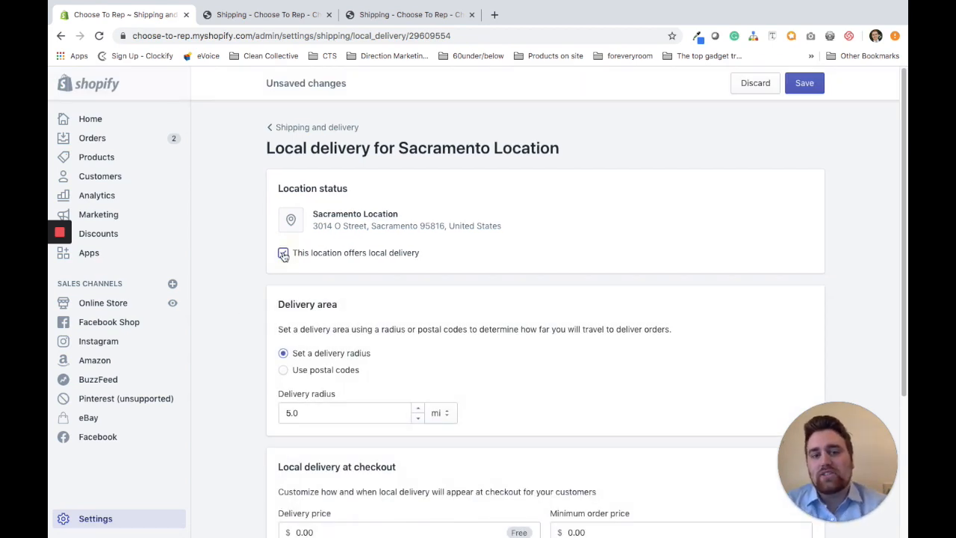
click(283, 252)
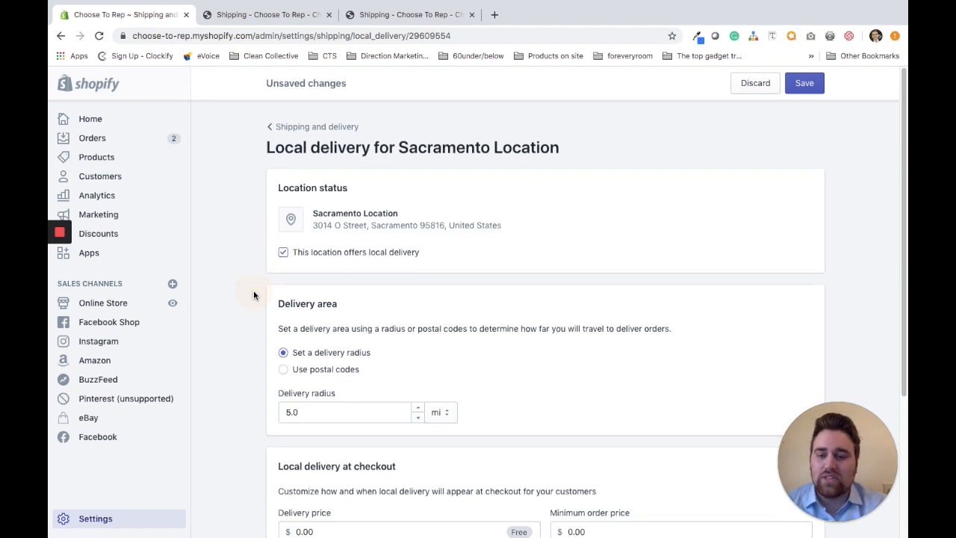
scroll(down, 3)
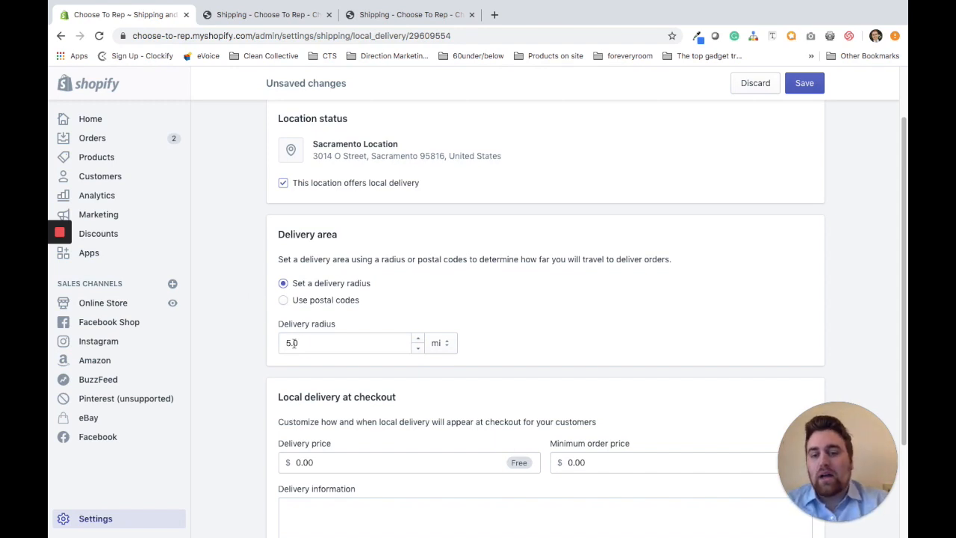
text(10)
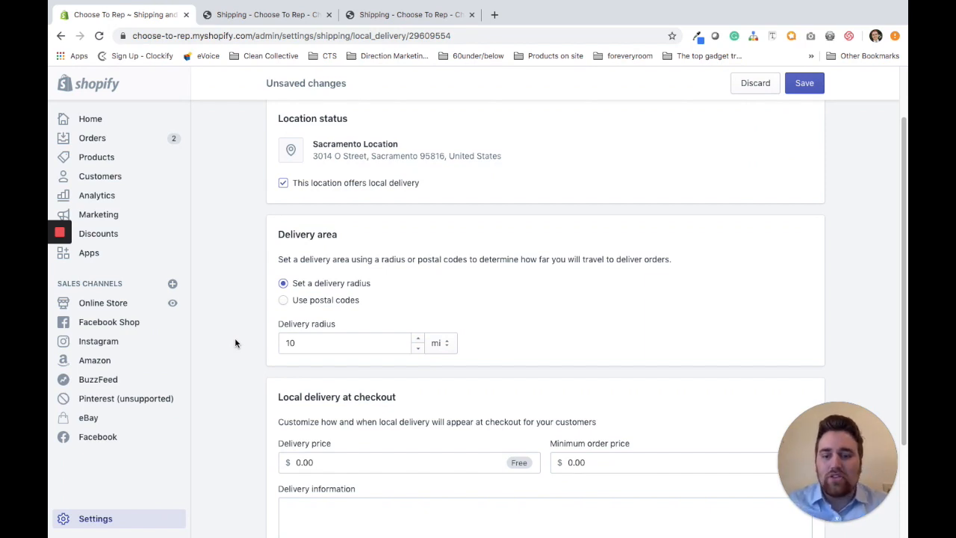
click(284, 299)
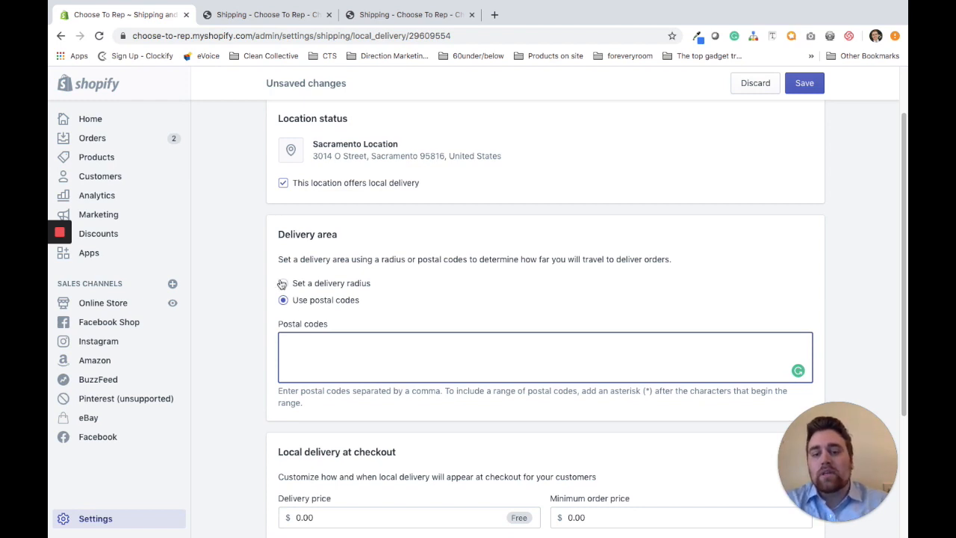
click(283, 282)
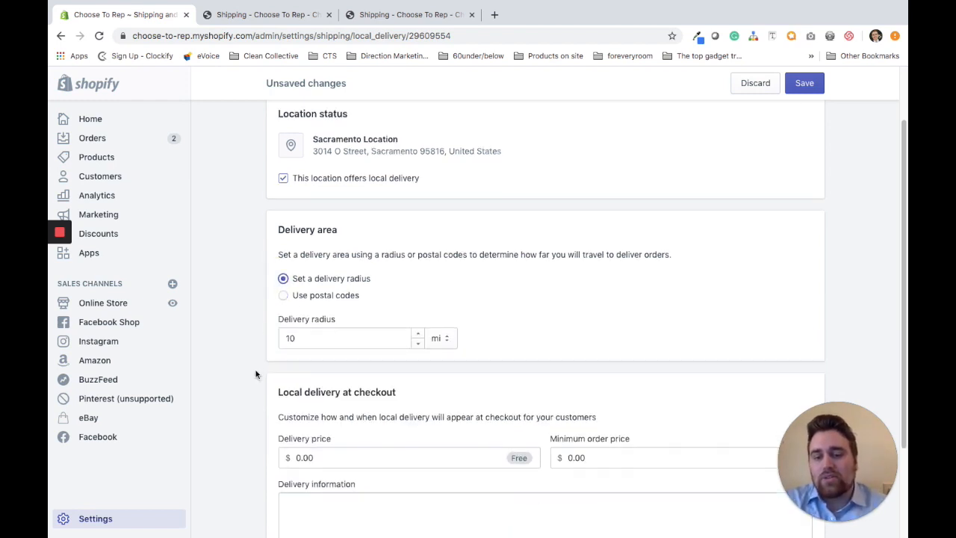
Step: Set delivery price 5.00, add a 'notified shortly about delivery time' message, and save
scroll(down, 3)
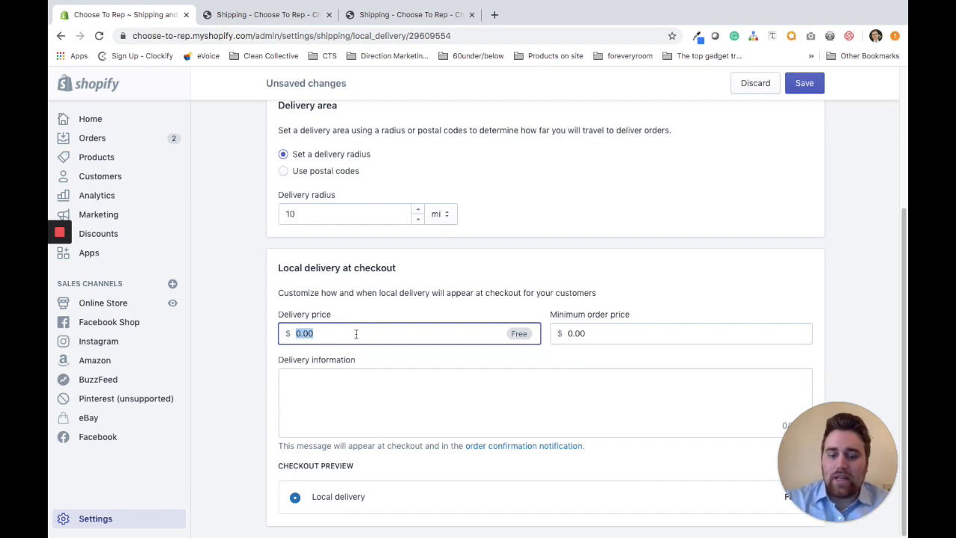
text(5.00)
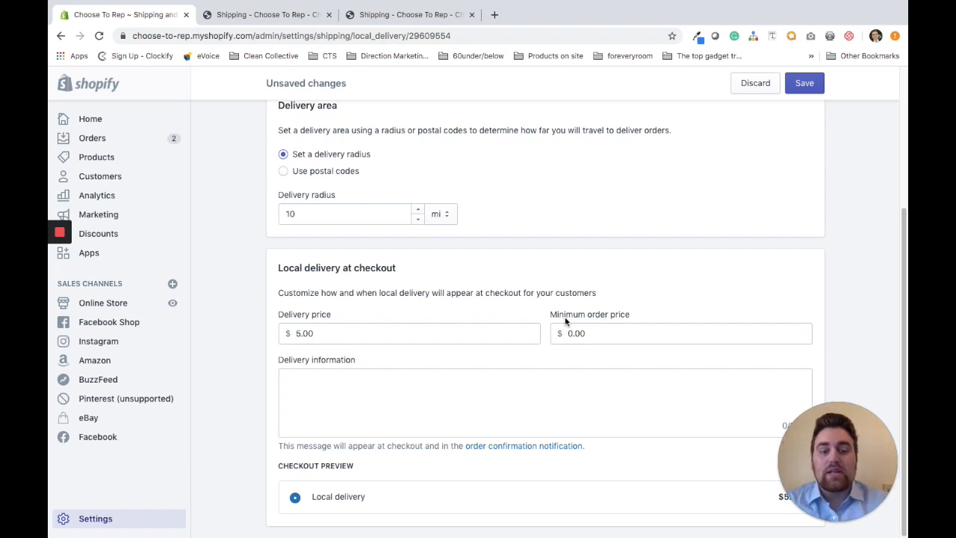
click(679, 333)
text(You will receive a notification from us shortly regarding the delivery time.)
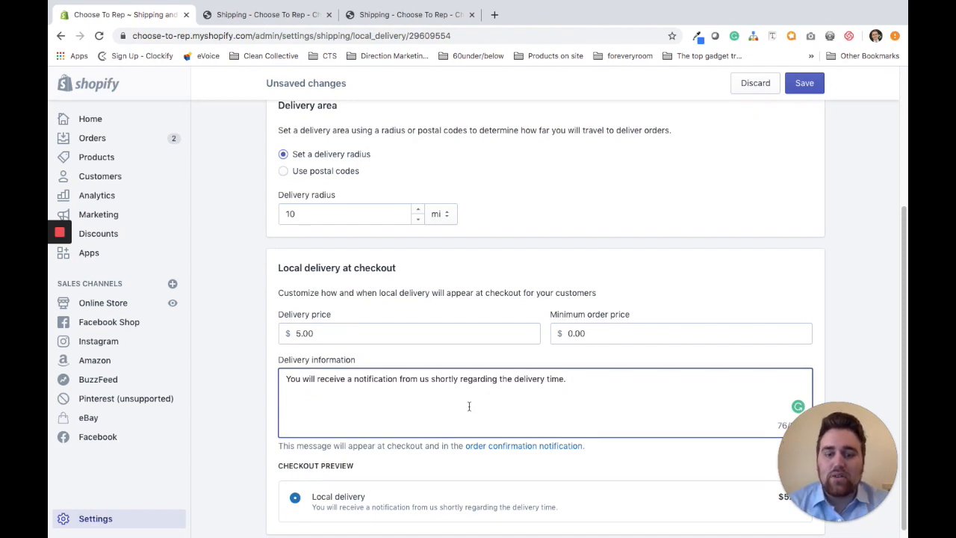
scroll(down, 3)
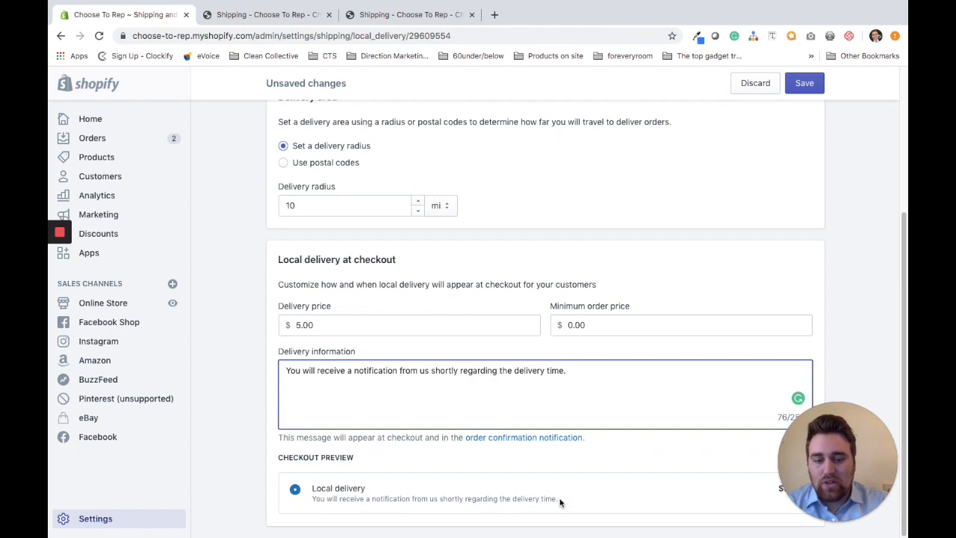
mouse_move(689, 267)
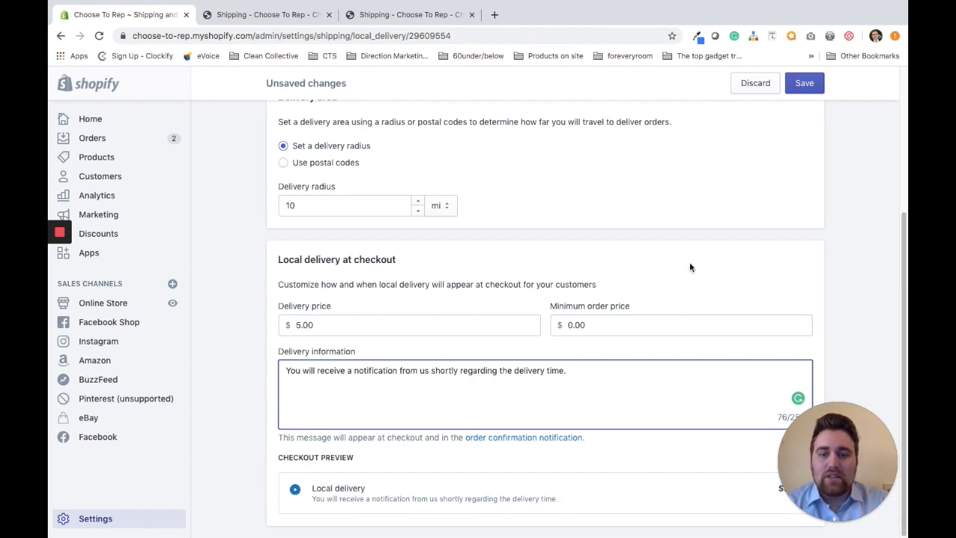
mouse_move(773, 173)
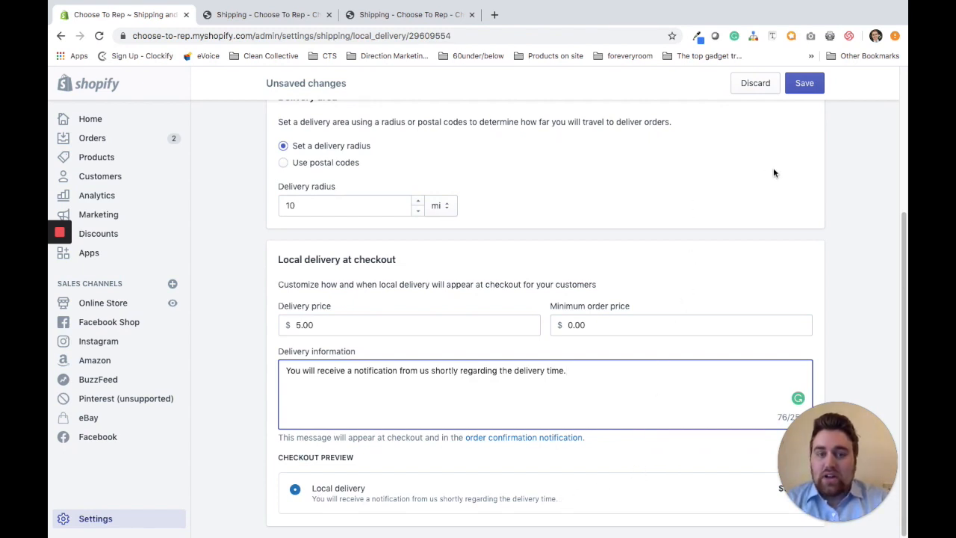
click(804, 84)
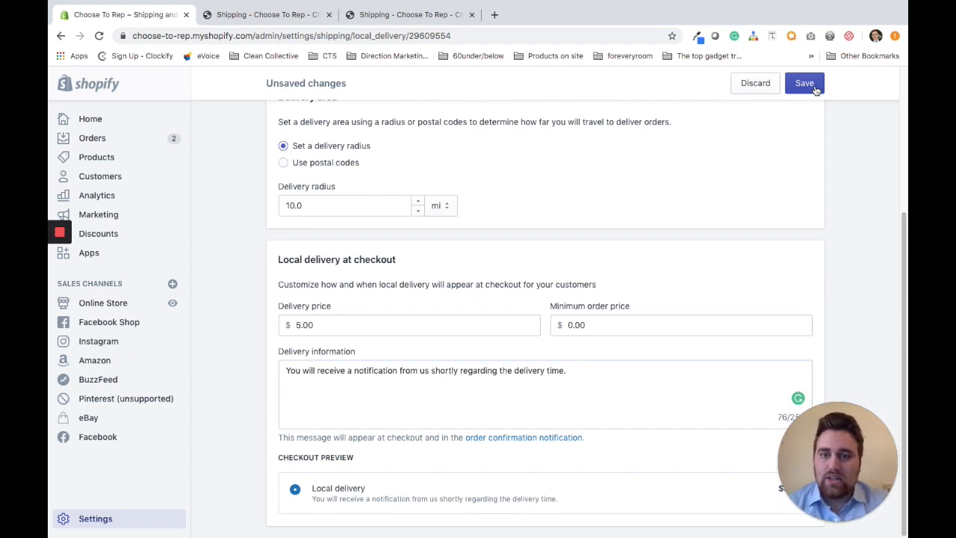
click(268, 15)
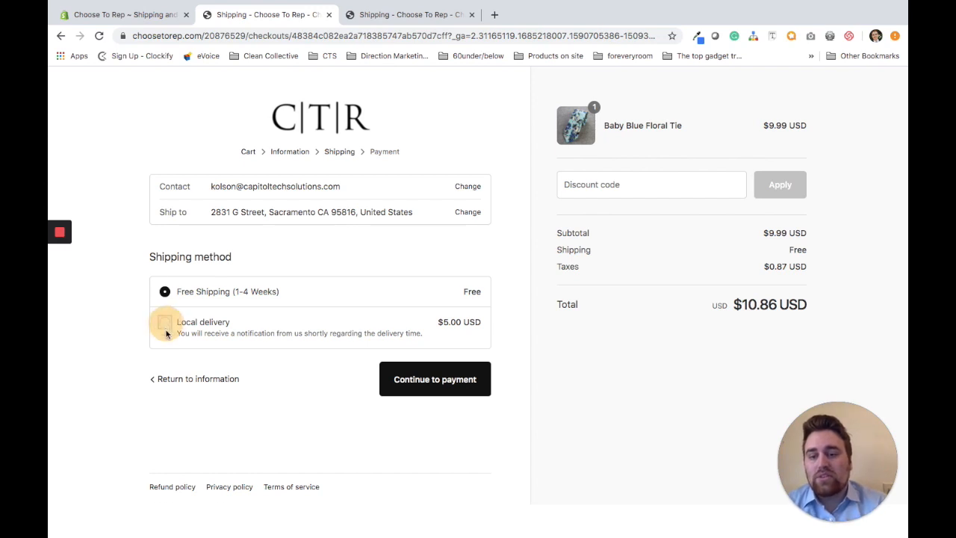
Step: Select Local delivery as the shipping method, adding $5.00 for a $15.86 total
click(161, 322)
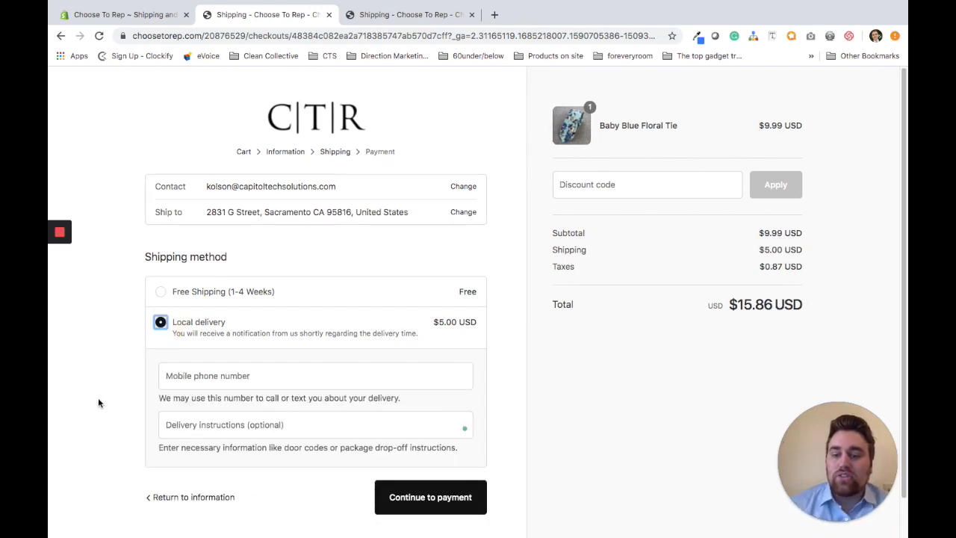